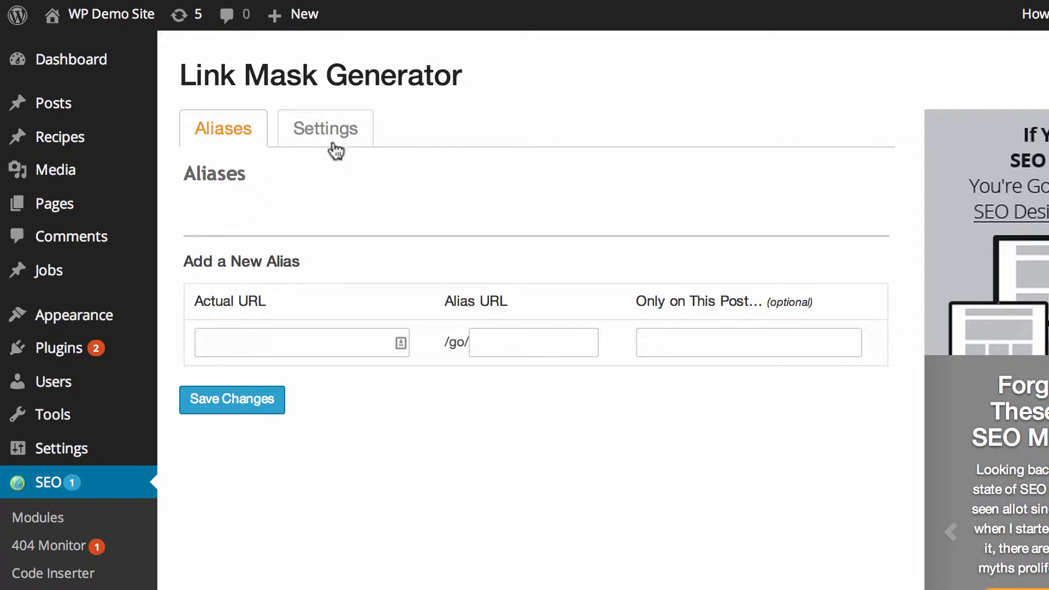
Check the alias directory in Link Mask settings and return to the new-alias form.
click(325, 128)
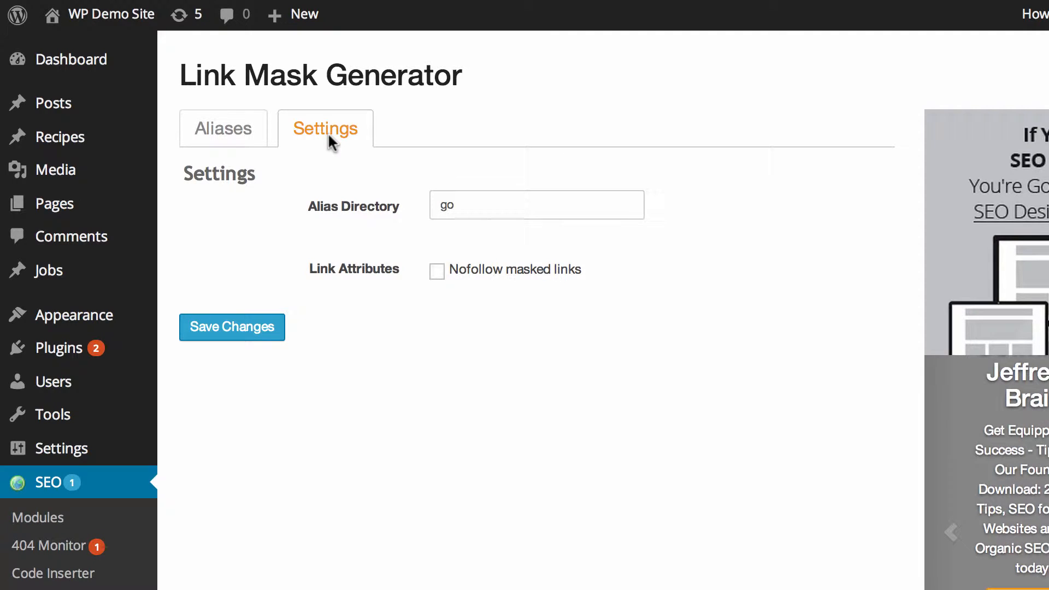
click(224, 128)
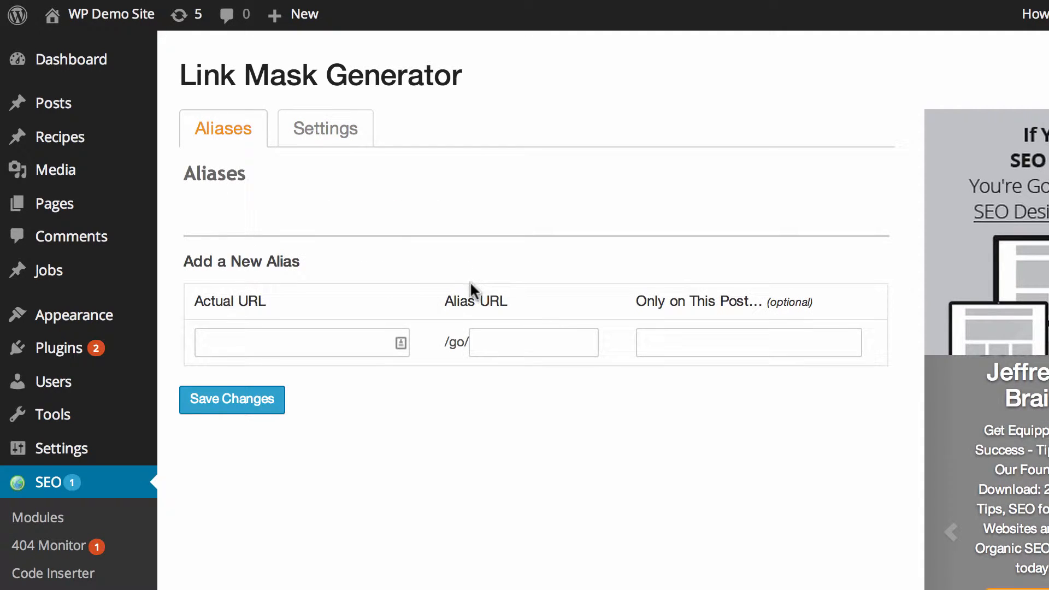
mouse_move(512, 283)
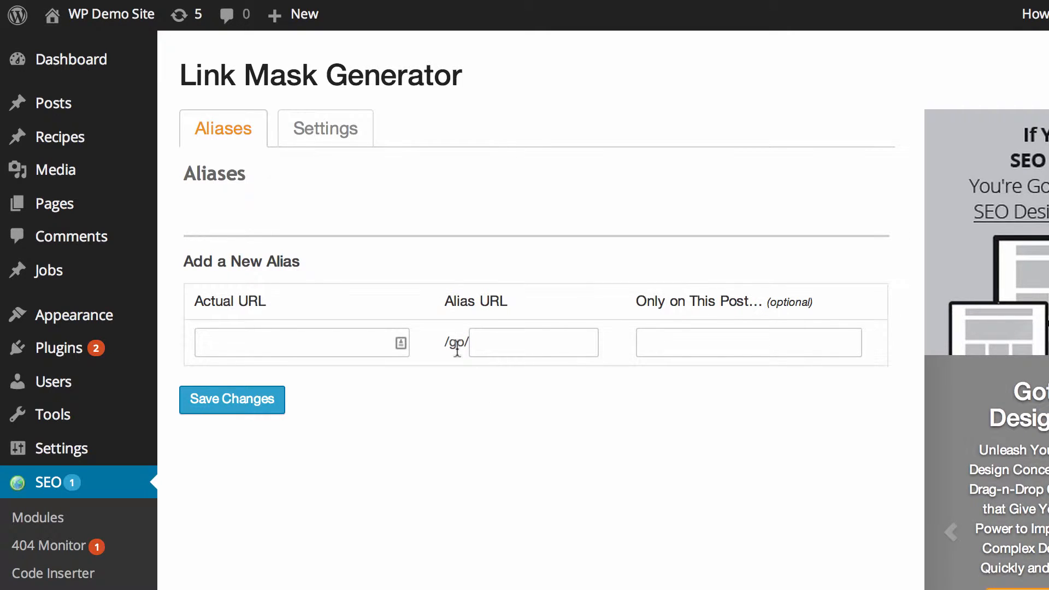
click(533, 342)
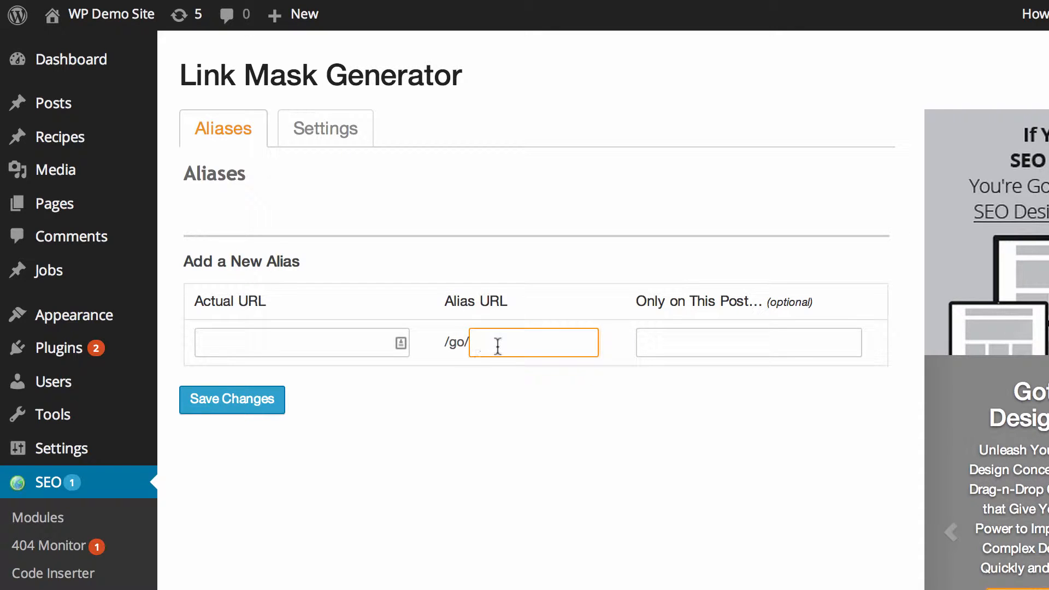
mouse_move(342, 203)
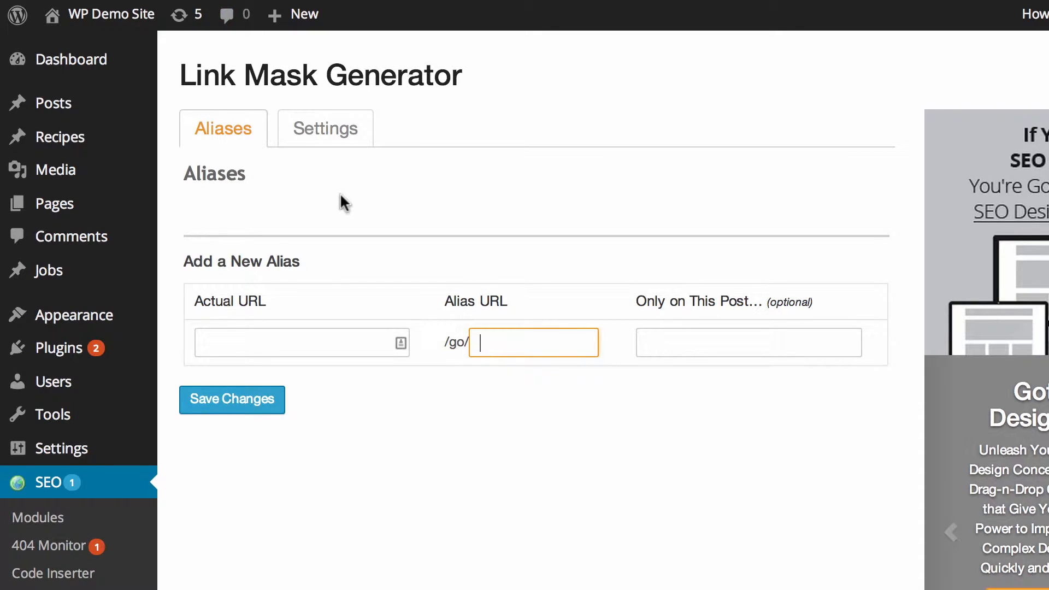
click(324, 128)
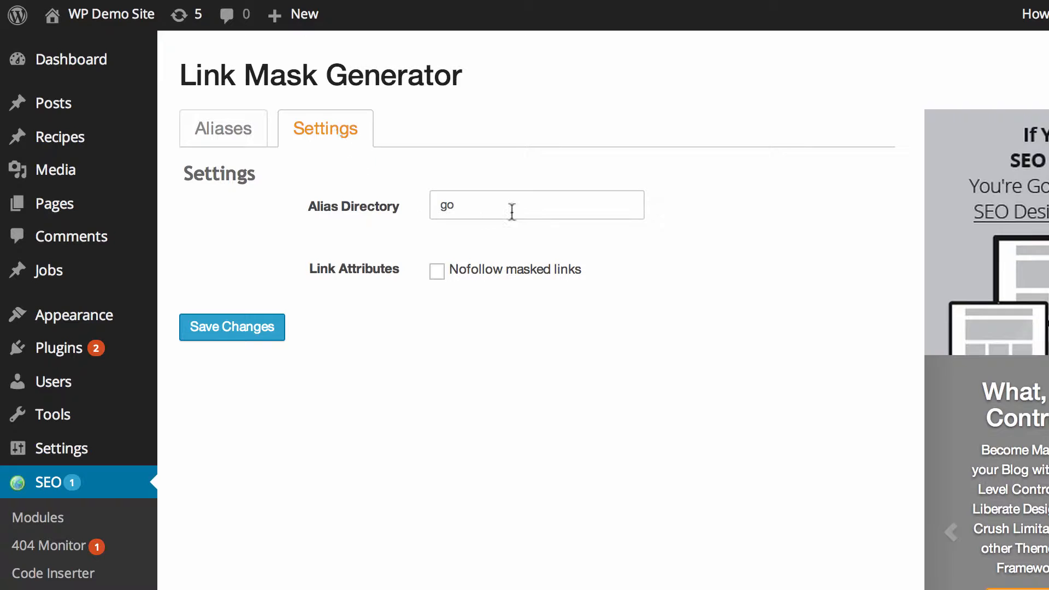
click(535, 205)
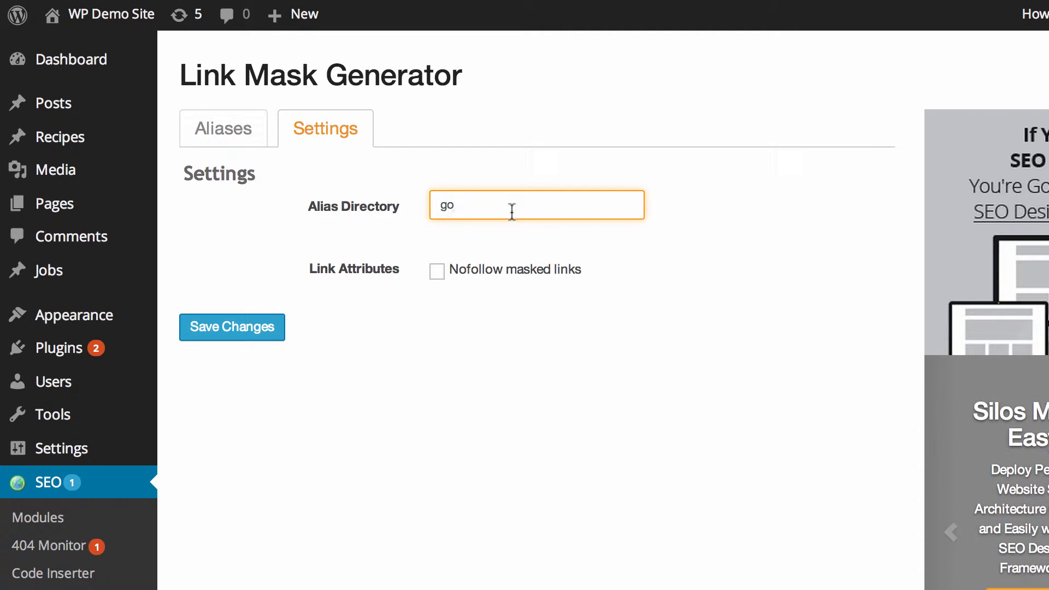
click(223, 128)
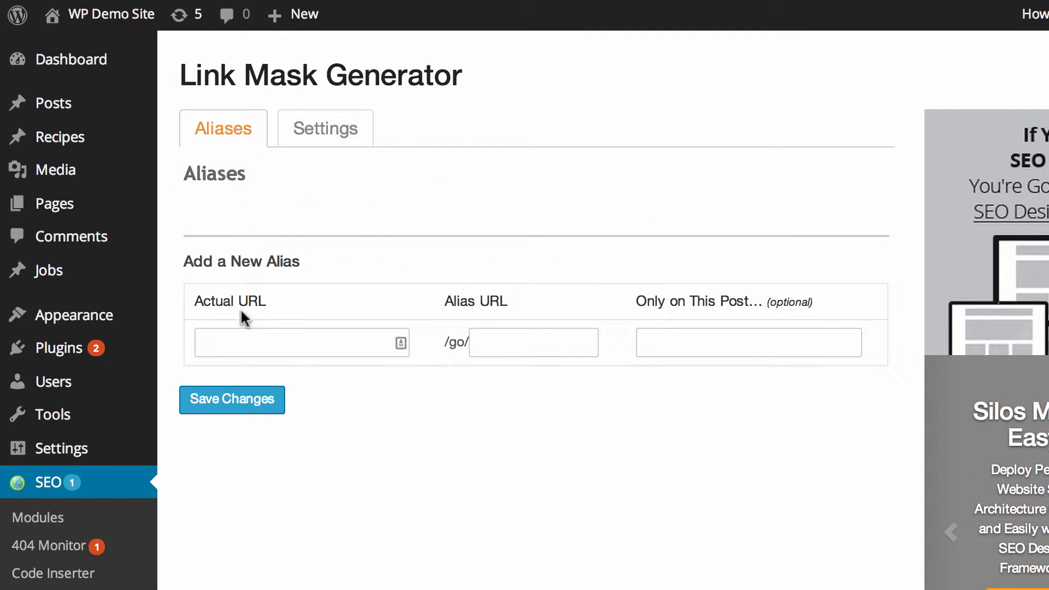
text(http://www.wpkb.com/video-tutorials)
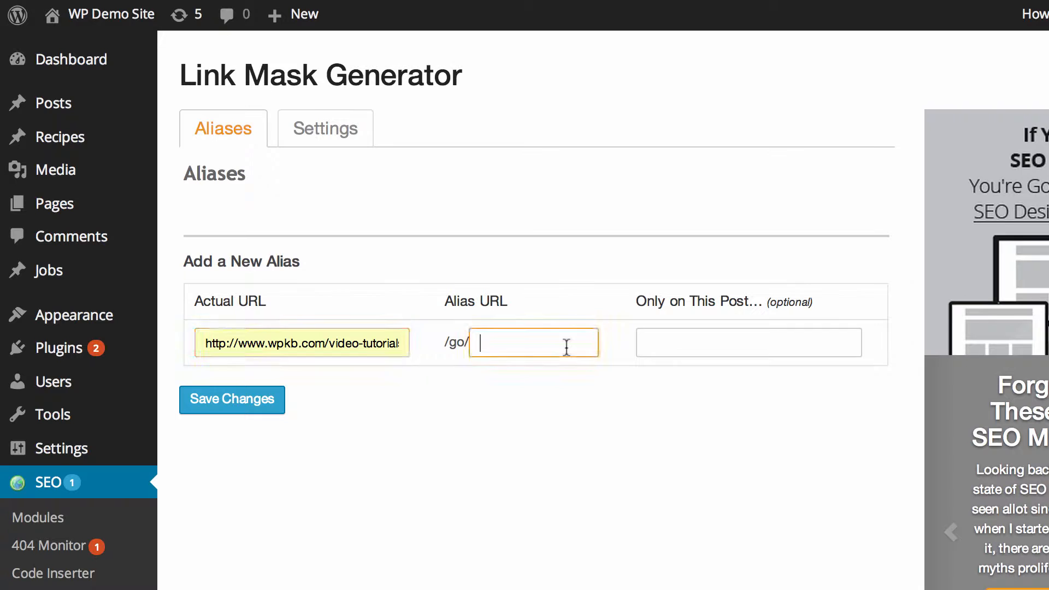
text(video)
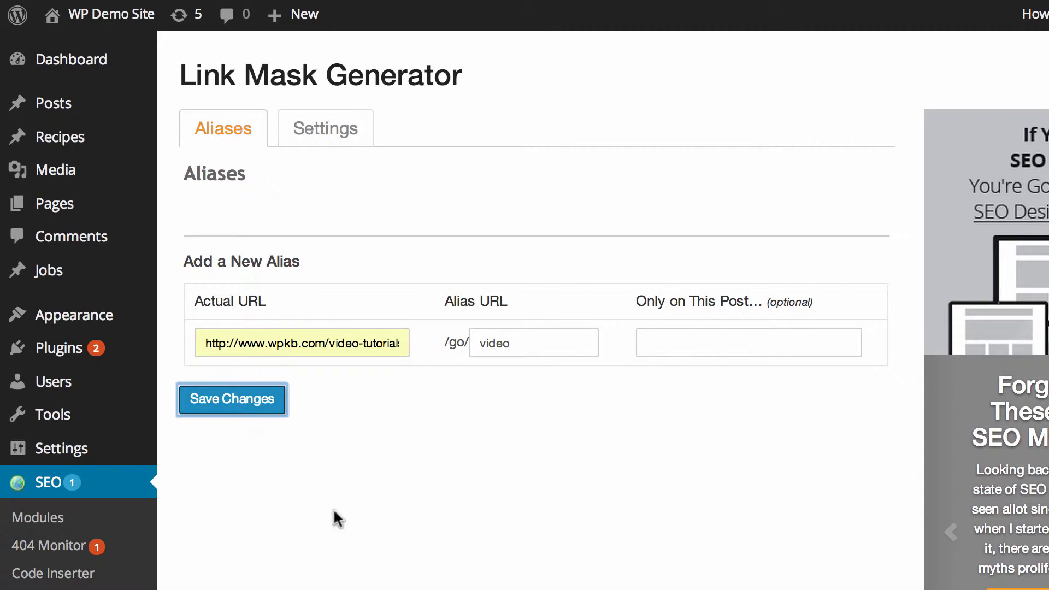
click(231, 399)
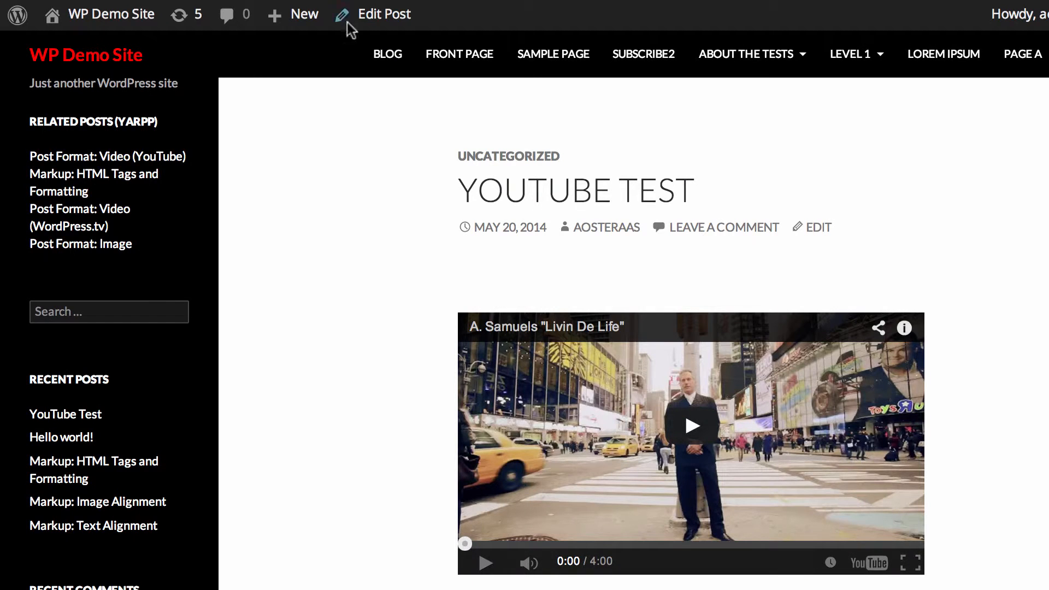
mouse_move(337, 66)
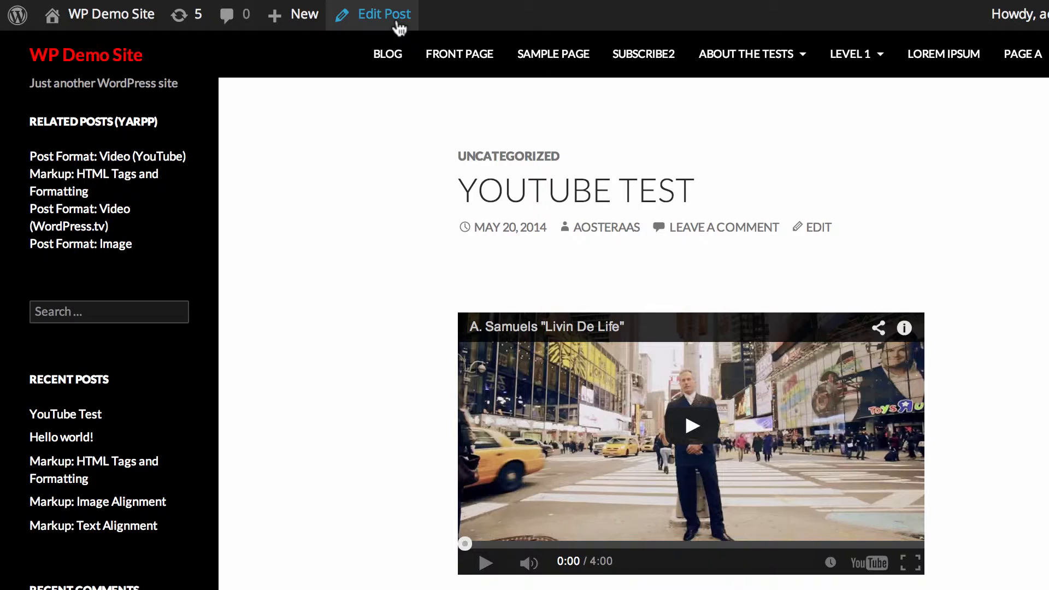
Open the YouTube Test post in the editor from the admin bar.
click(385, 13)
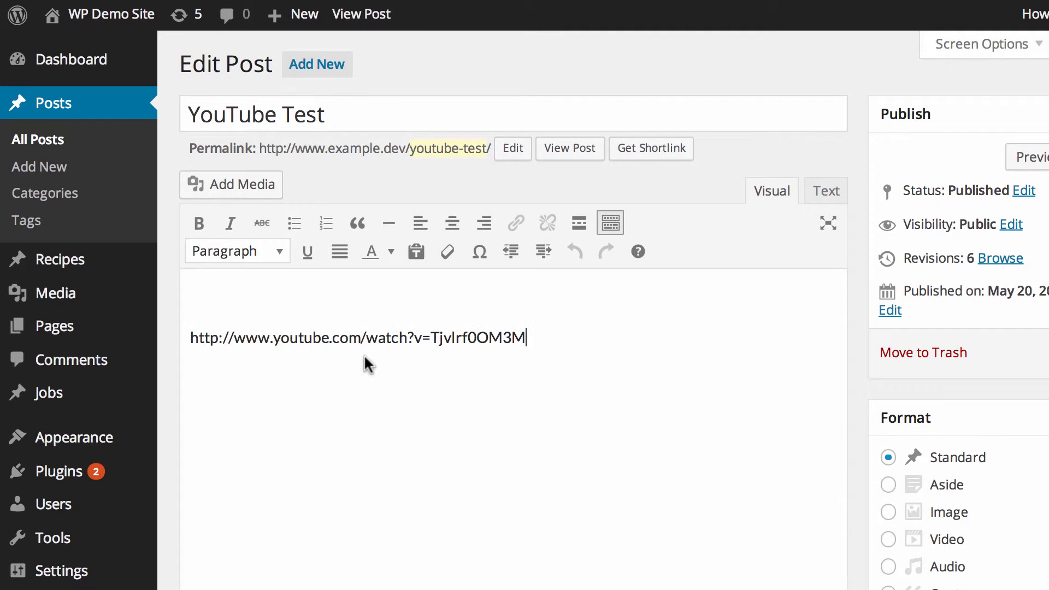
text(test link)
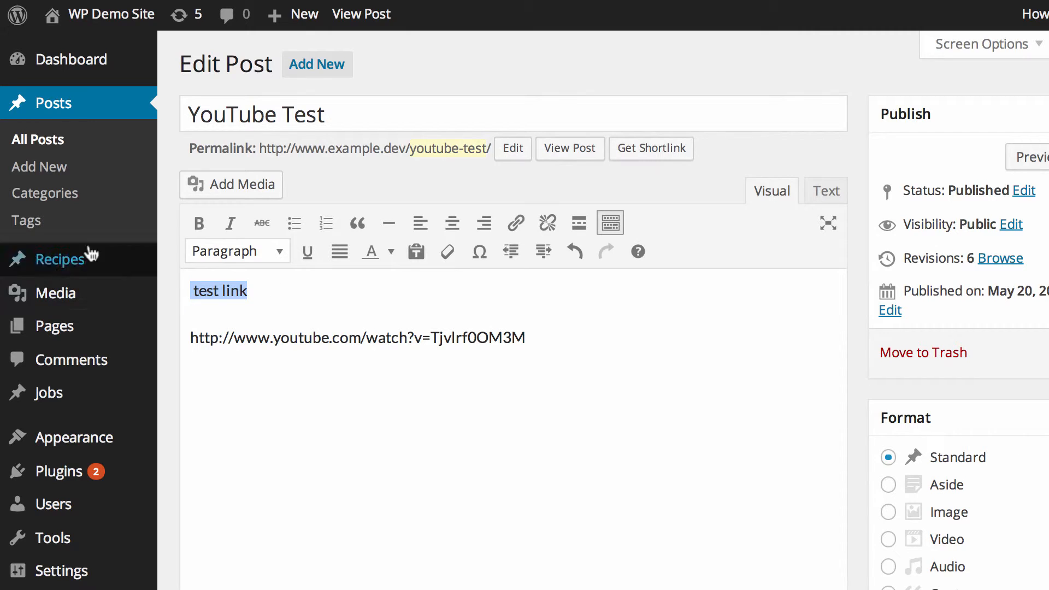
mouse_move(515, 222)
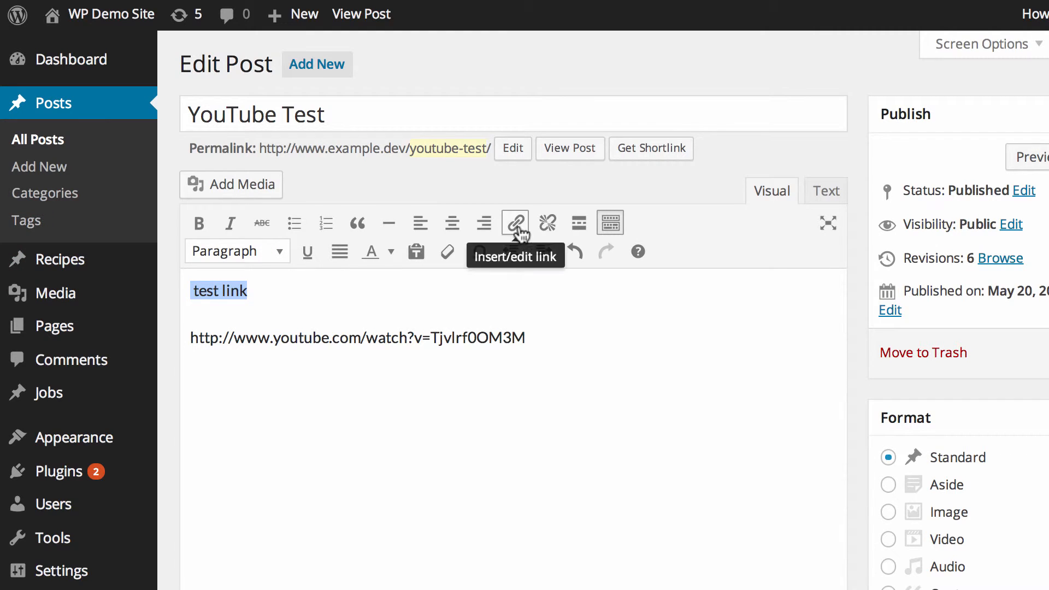
click(515, 223)
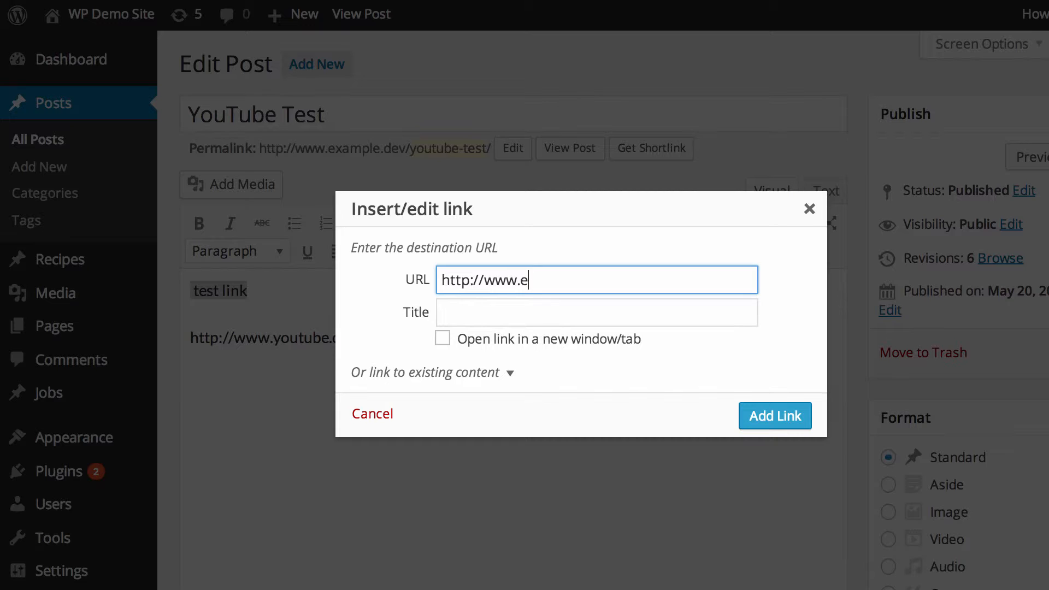
text(xample.de.)
click(597, 312)
text(f)
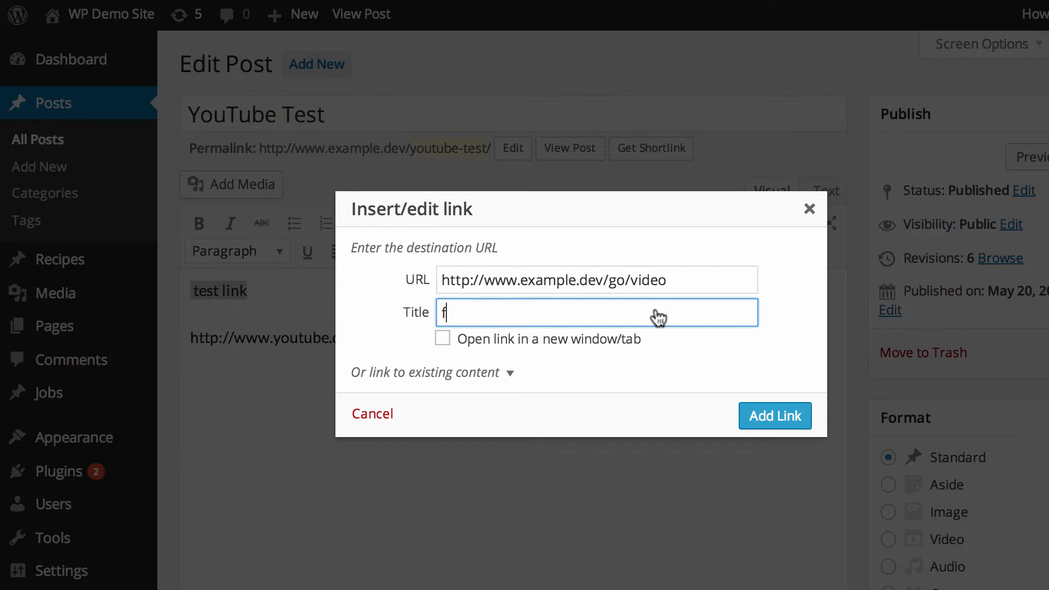
click(774, 415)
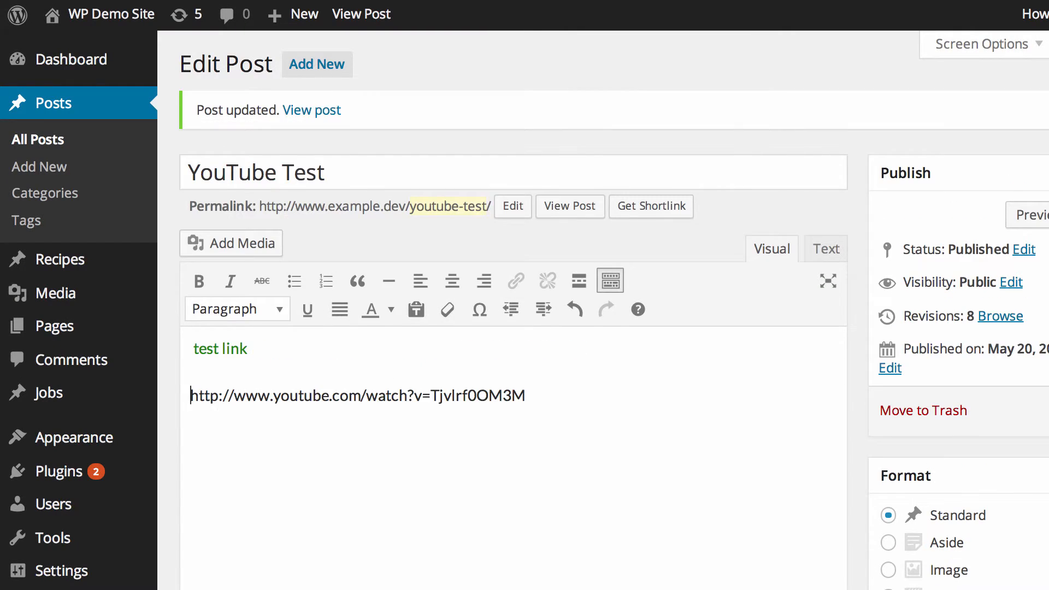
mouse_move(479, 149)
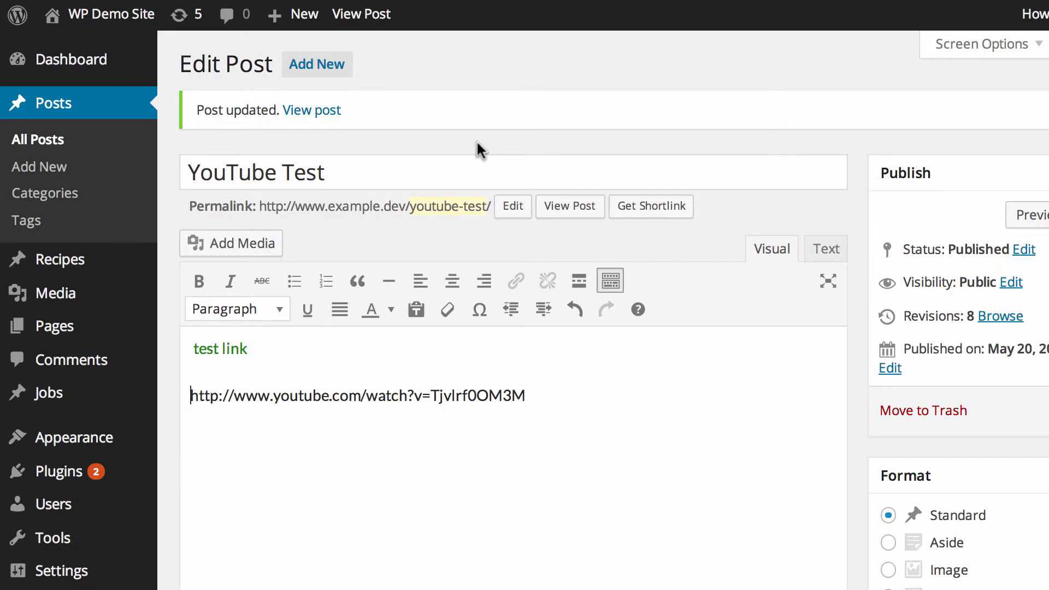
View the live post and follow 'test link' to the WPKB Video Tutorials page.
click(311, 110)
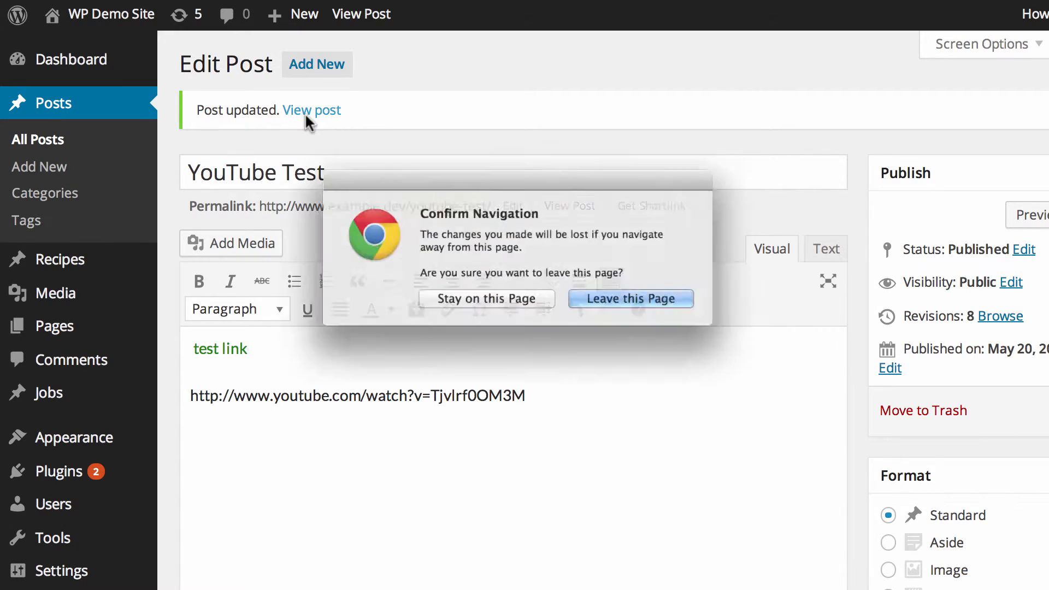
click(629, 299)
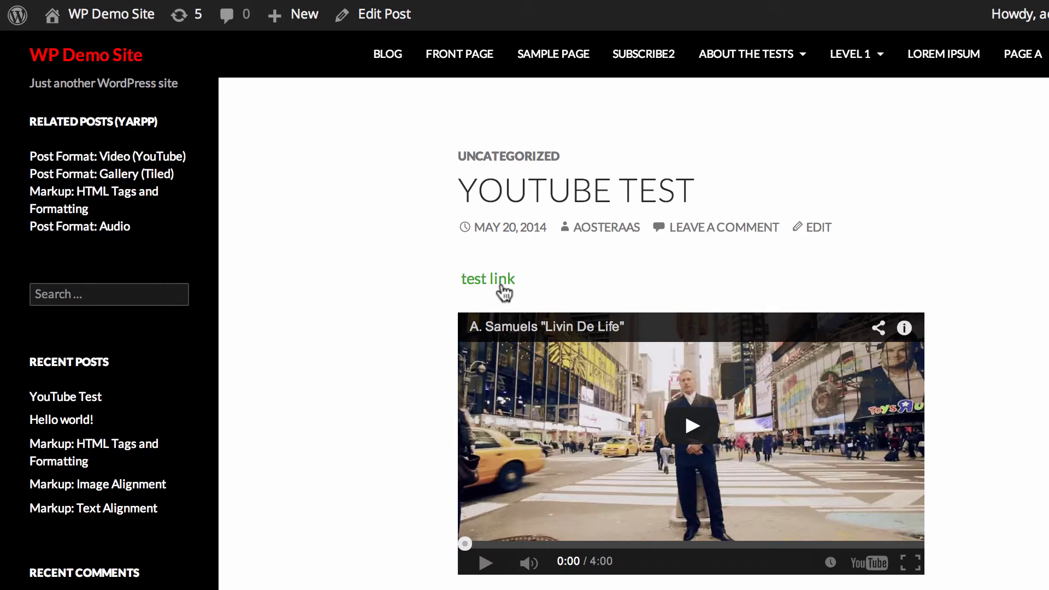
click(486, 278)
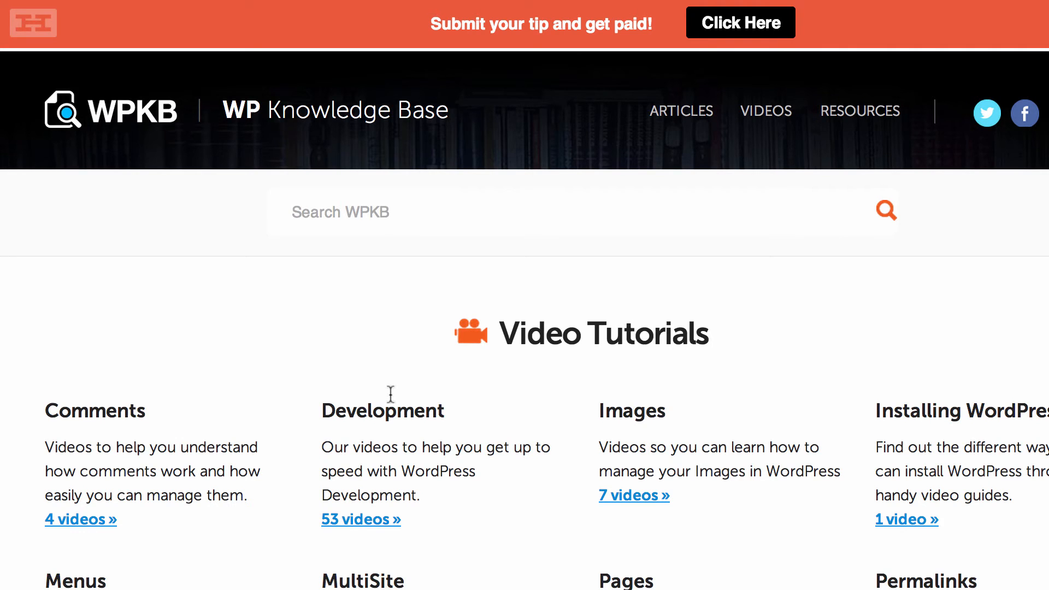
mouse_move(391, 394)
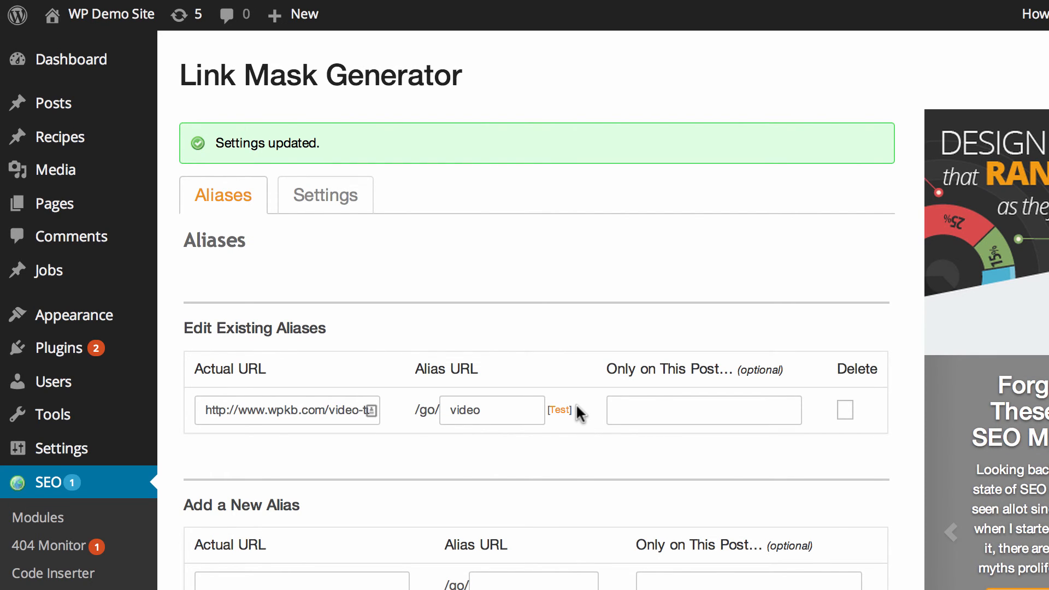
mouse_move(569, 458)
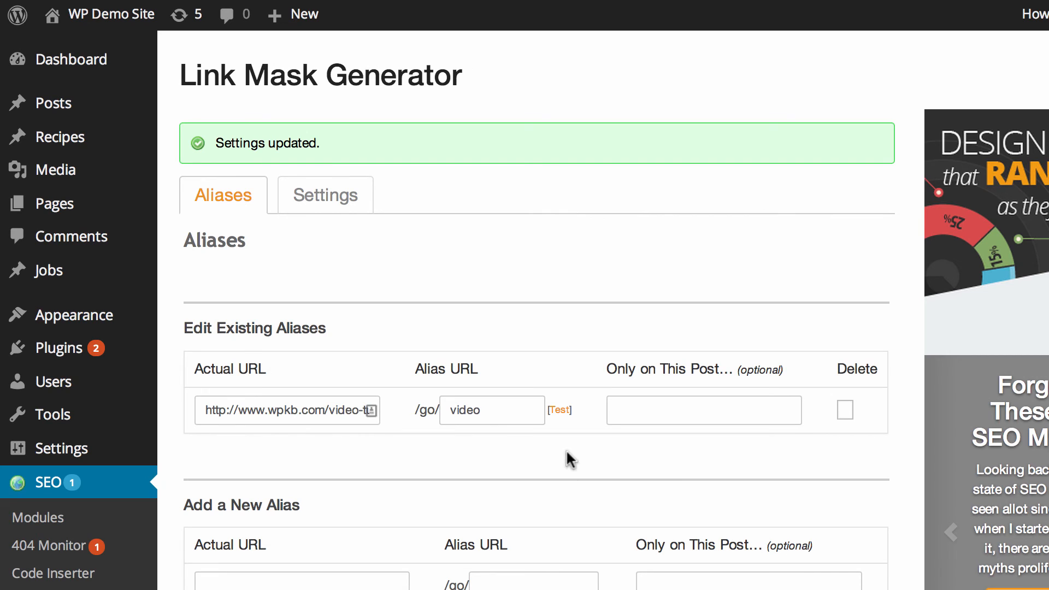